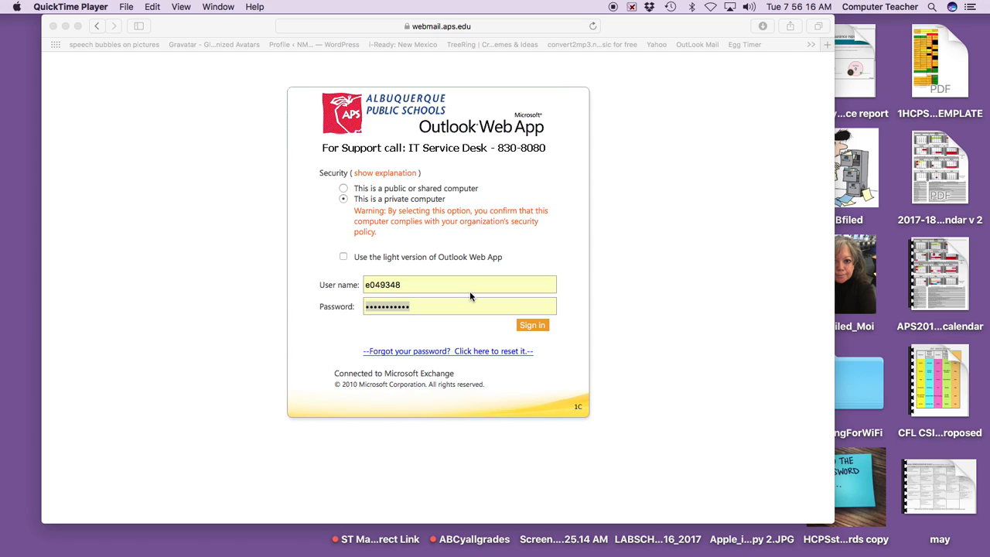
{"action": "mouse_move", "coordinate": [439, 140]}
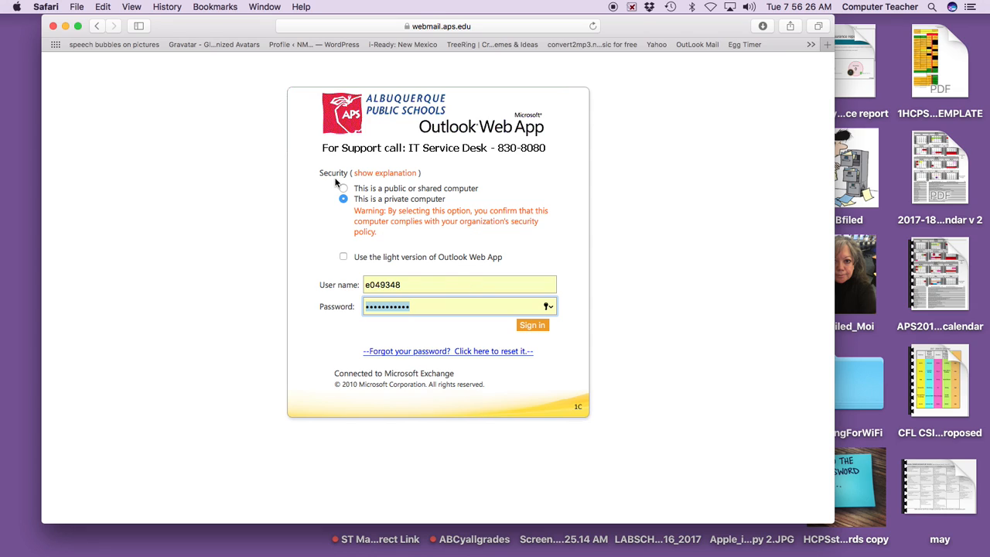
Step: Submit the filled-in sign-in on the old APS webmail page
{"action": "left_click", "coordinate": [532, 325]}
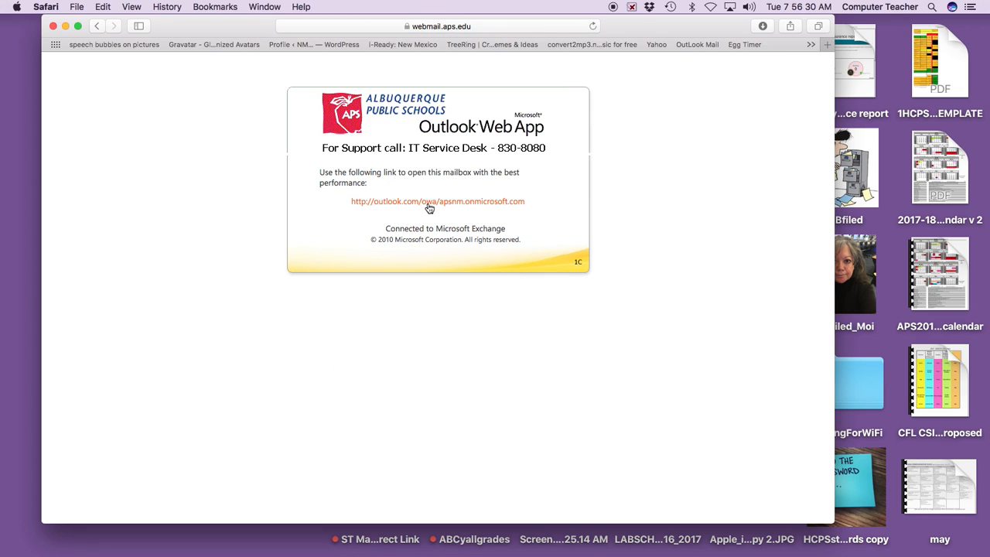
{"action": "left_click", "coordinate": [437, 201]}
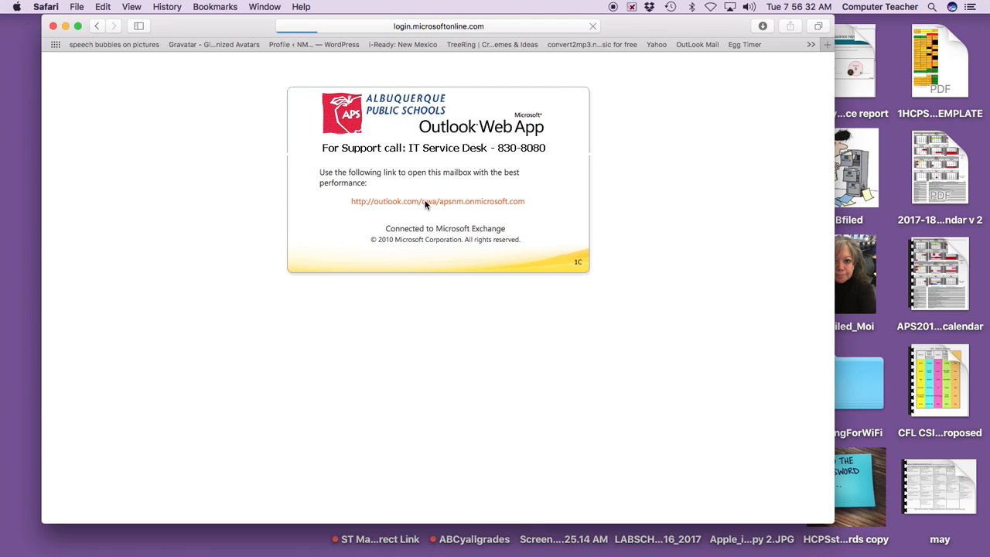
{"action": "left_click", "coordinate": [438, 201]}
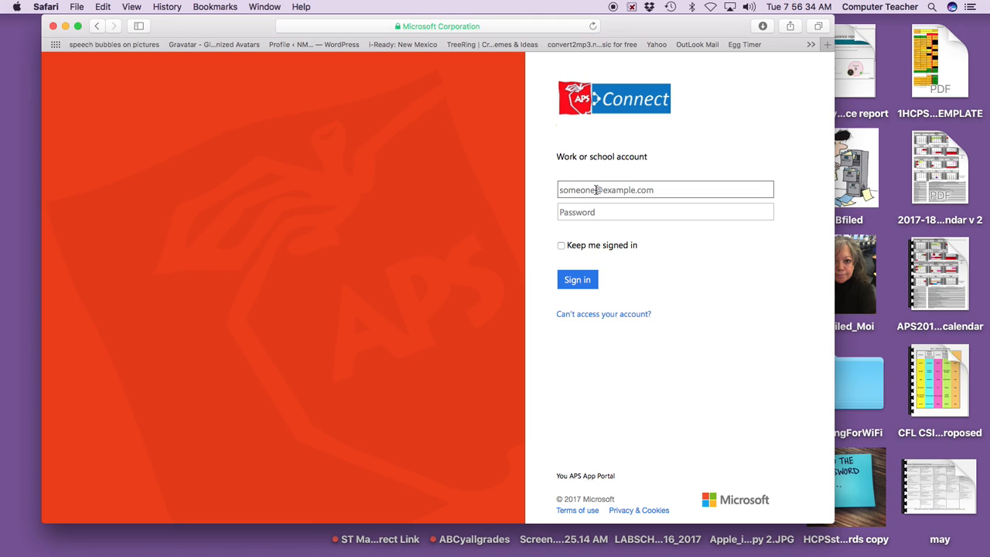
{"action": "left_click", "coordinate": [665, 189]}
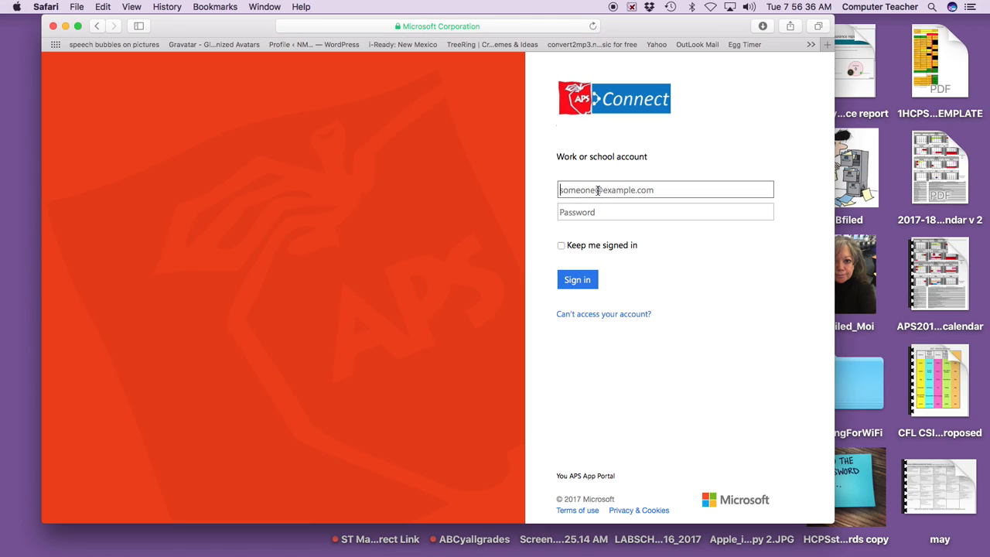
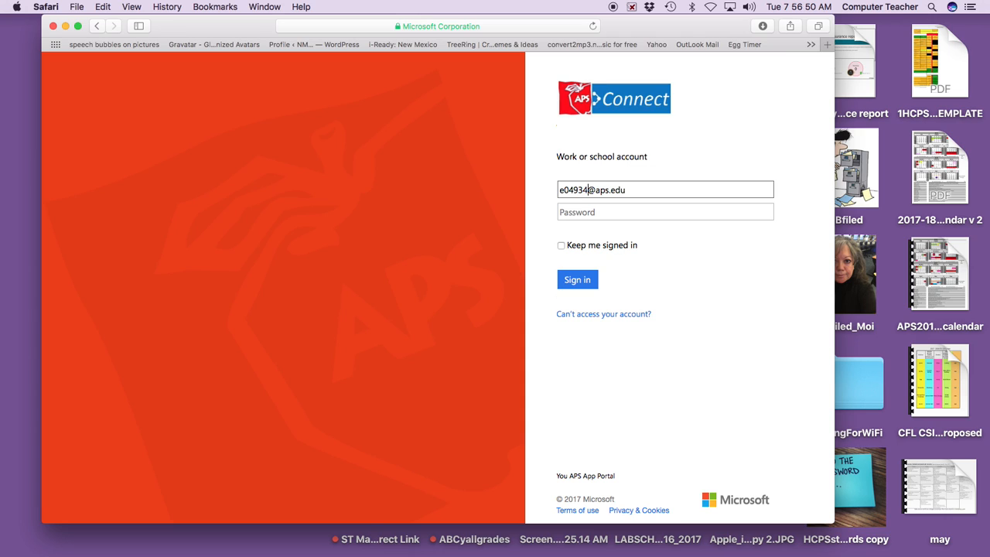
{"action": "left_click", "coordinate": [665, 212]}
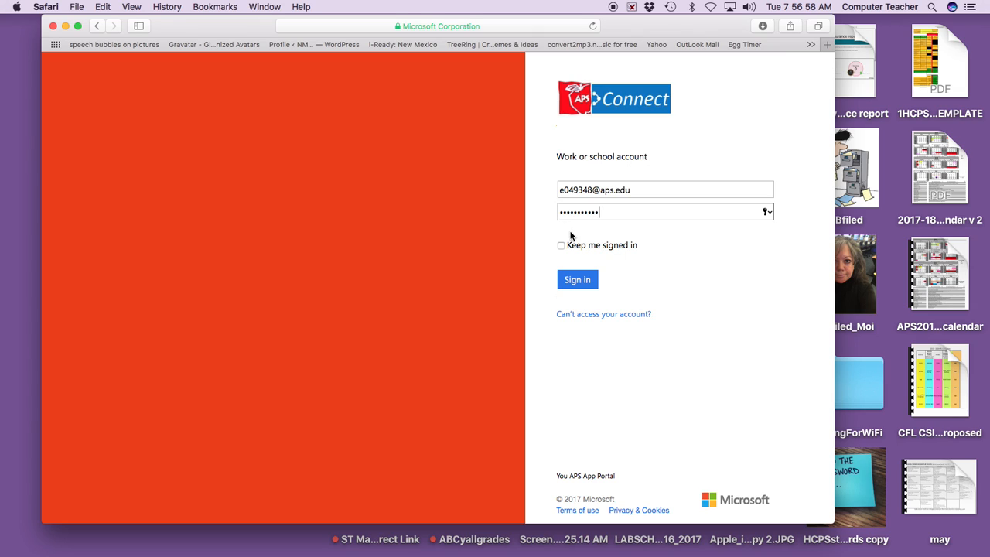
{"action": "left_click", "coordinate": [561, 245]}
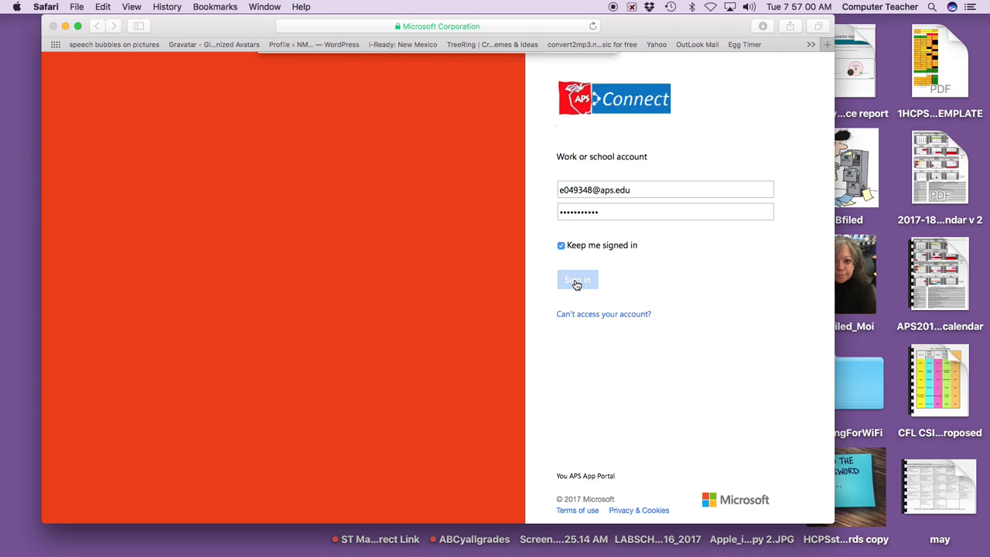
Step: Submit the APS Connect sign-in, then save (UTC-07:00) Mountain Time (US & Canada) as the time zone
{"action": "left_click", "coordinate": [577, 279]}
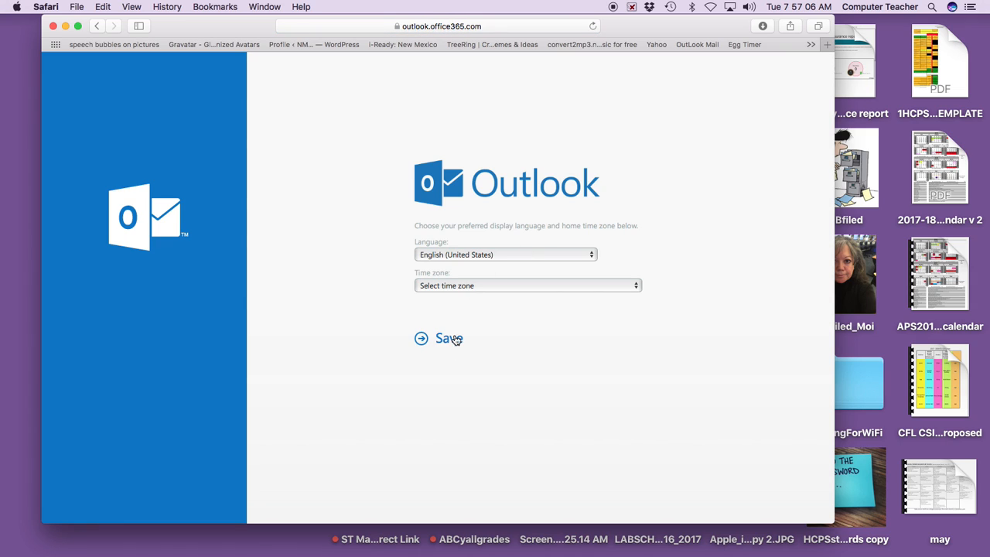
{"action": "left_click", "coordinate": [447, 338]}
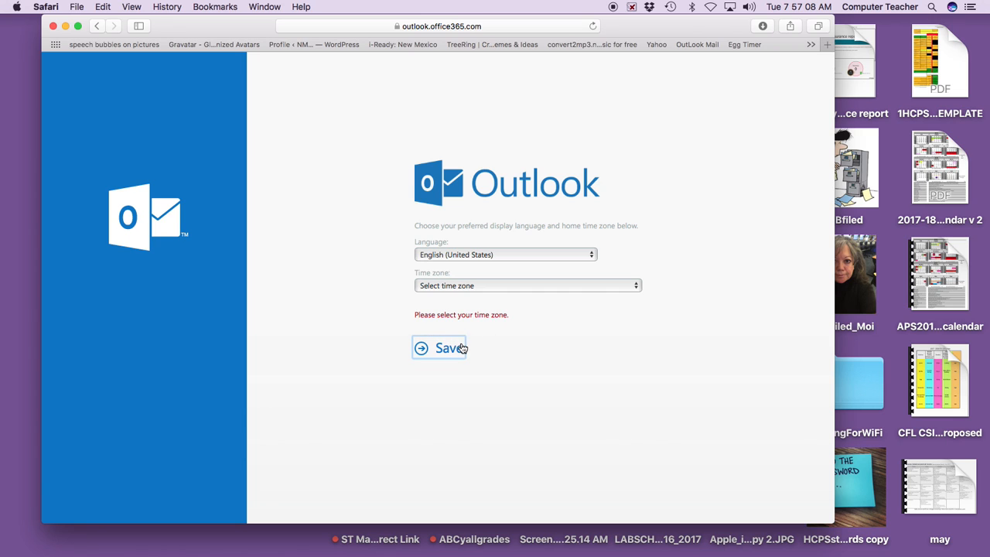
{"action": "left_click", "coordinate": [529, 285]}
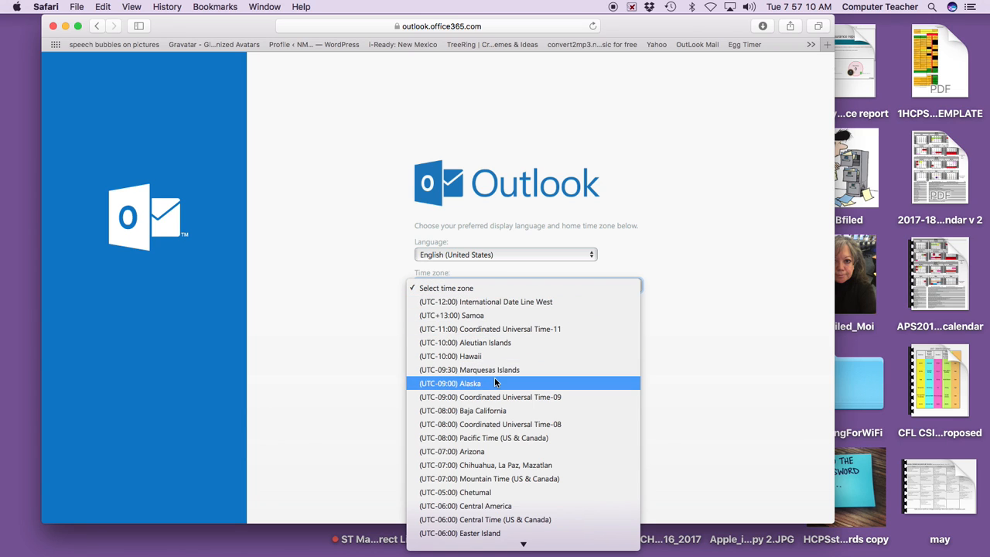
{"action": "left_click", "coordinate": [489, 479]}
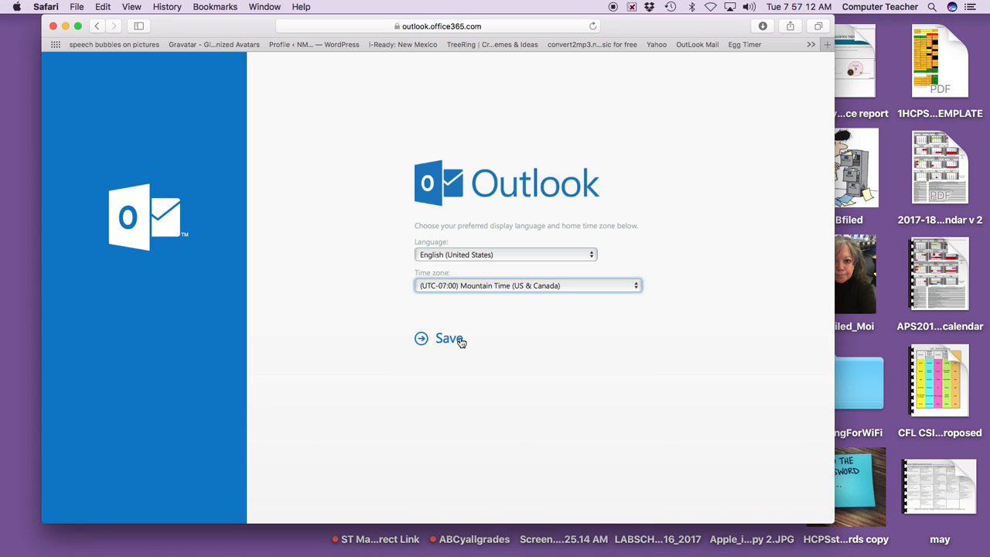
{"action": "left_click", "coordinate": [439, 338]}
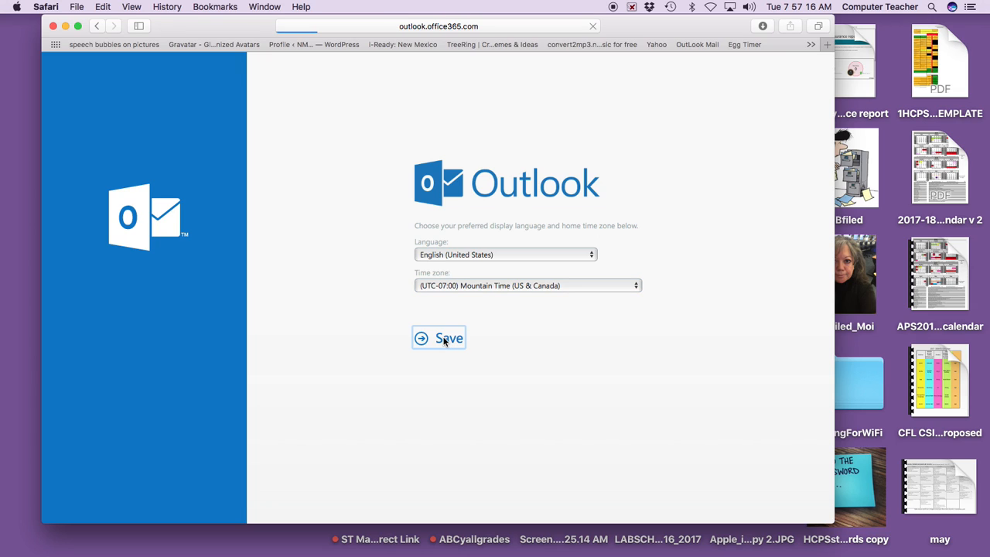
{"action": "left_click", "coordinate": [439, 338]}
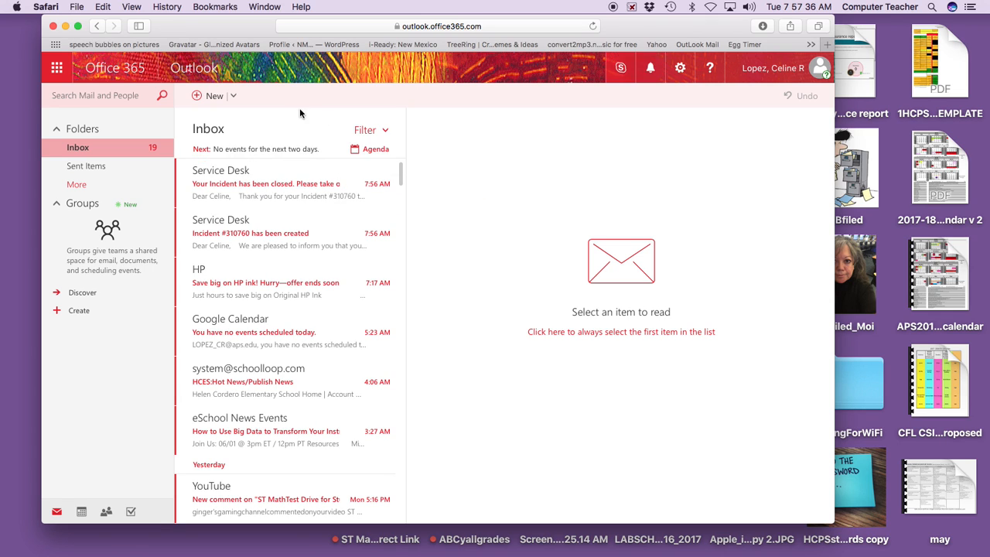
{"action": "mouse_move", "coordinate": [370, 368]}
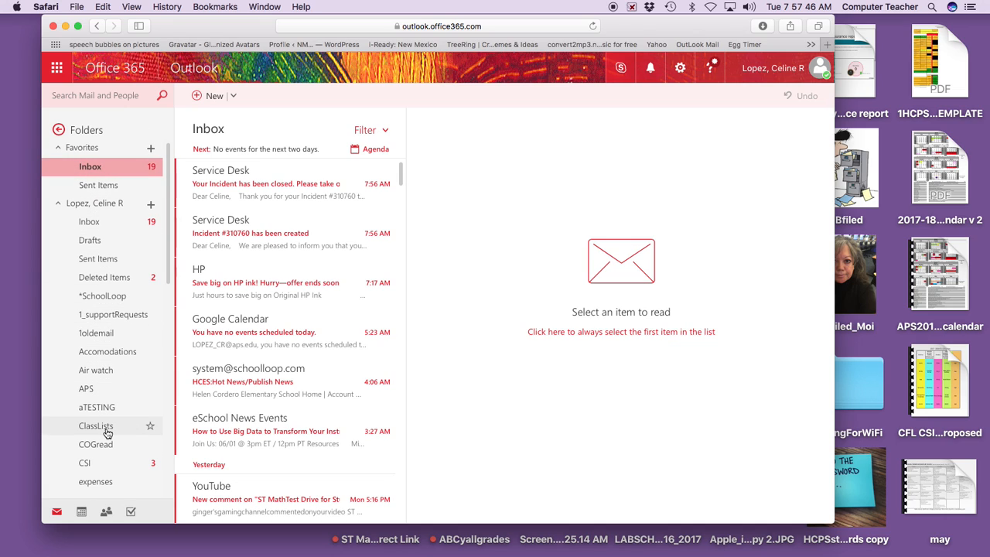
Step: Scroll the folder list to reveal folders like expenses, FastForward and HCPS Webpage
{"action": "scroll", "scroll_direction": "down", "scroll_amount": 3}
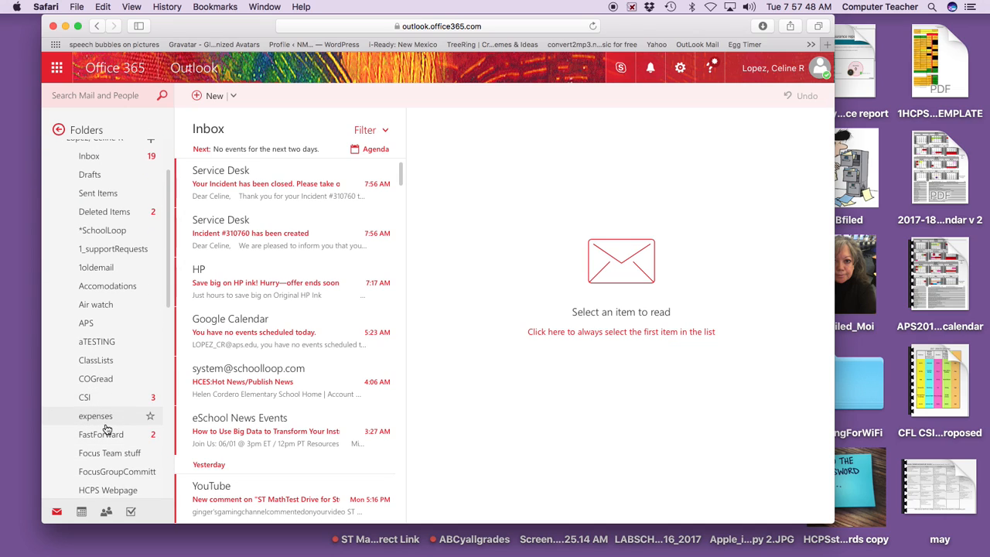
{"action": "scroll", "scroll_direction": "down", "scroll_amount": 3}
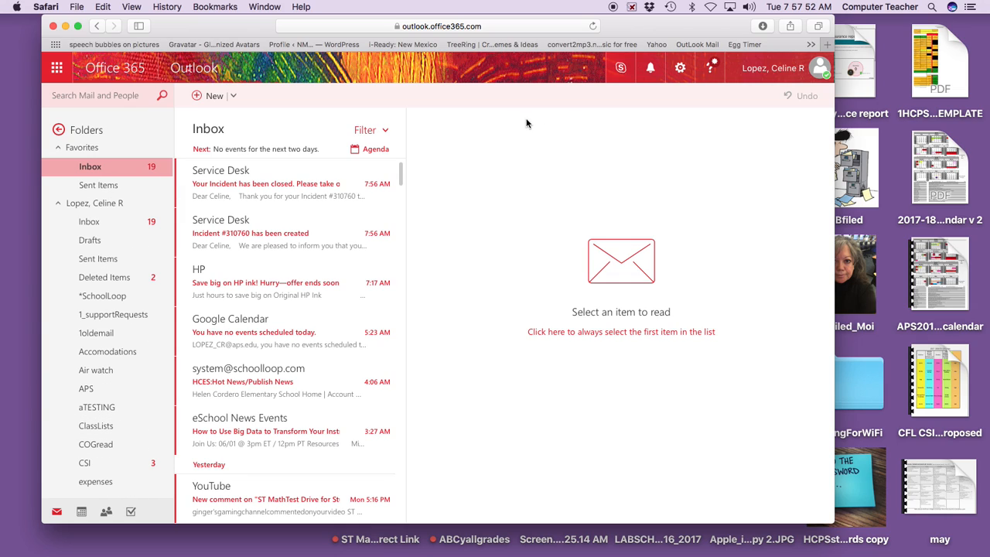
{"action": "mouse_move", "coordinate": [607, 37]}
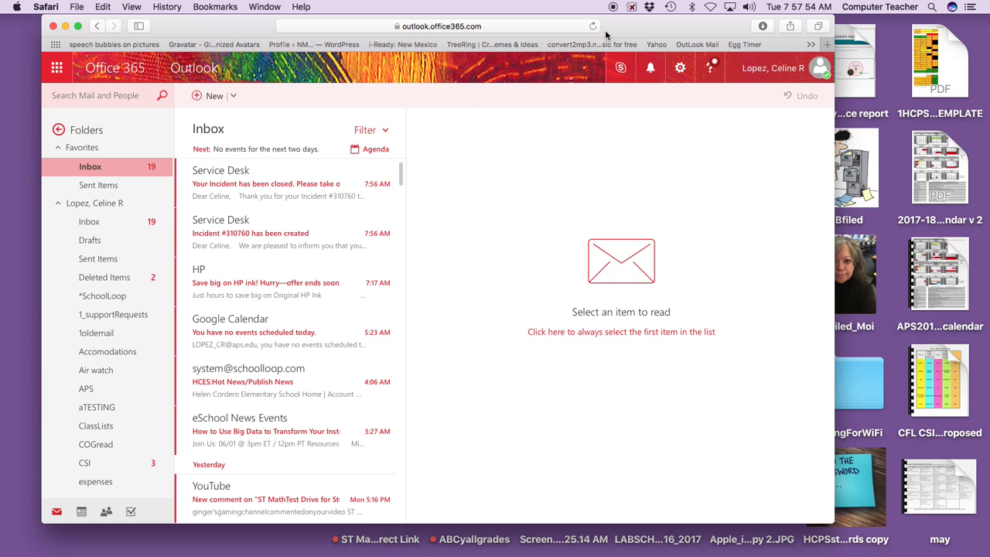